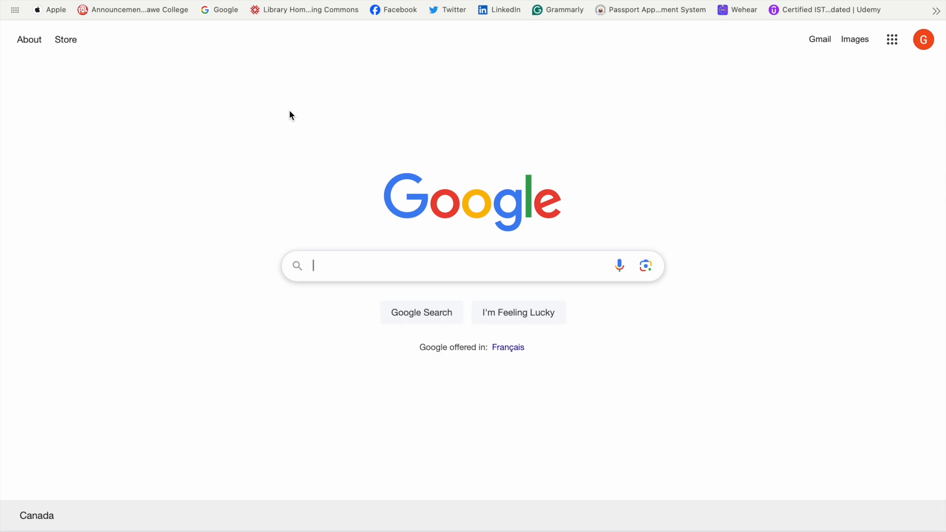
Search Google for 'cra login' via the suggestion to list the Canada.ca sign-in pages
{"action": "type", "text": "cr"}
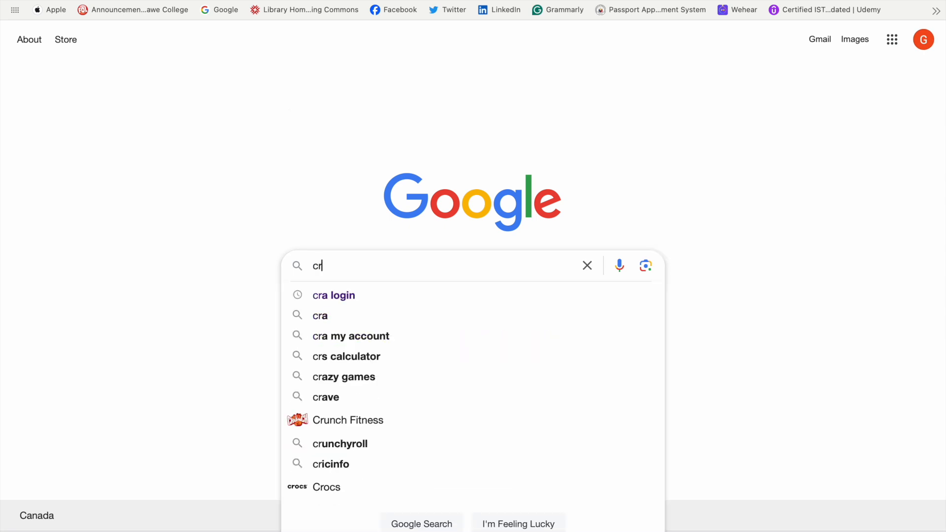
{"action": "left_click", "coordinate": [332, 295]}
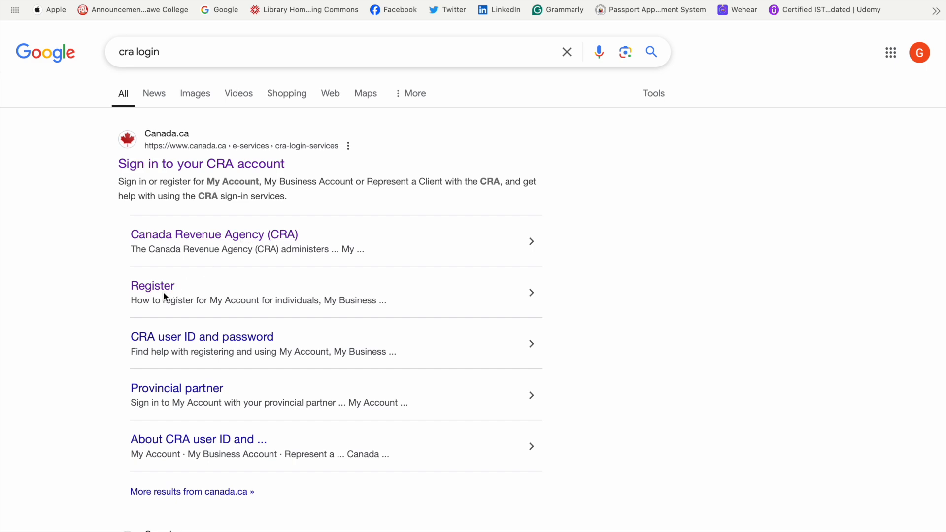
From the Register result, choose 'CRA user ID and password' to reach the Validate your identity form
{"action": "left_click", "coordinate": [151, 286]}
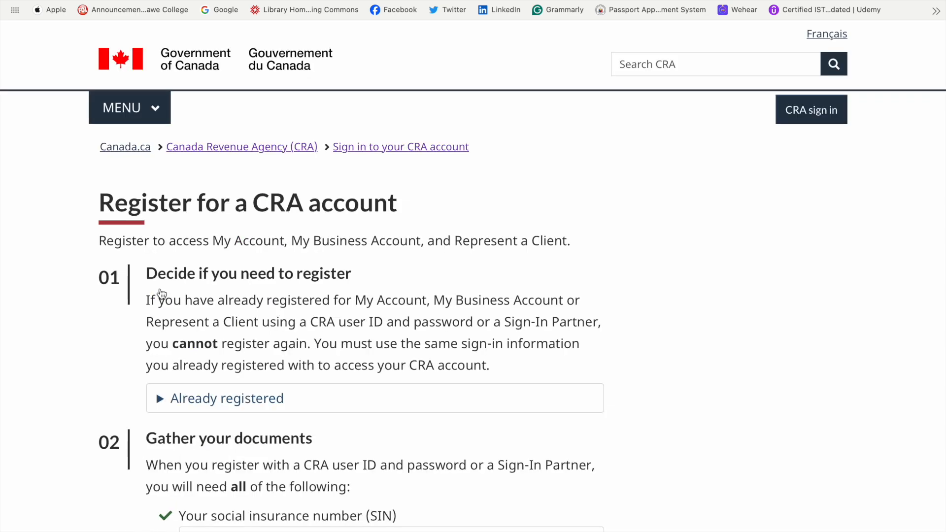
{"action": "scroll", "scroll_direction": "down", "scroll_amount": 3}
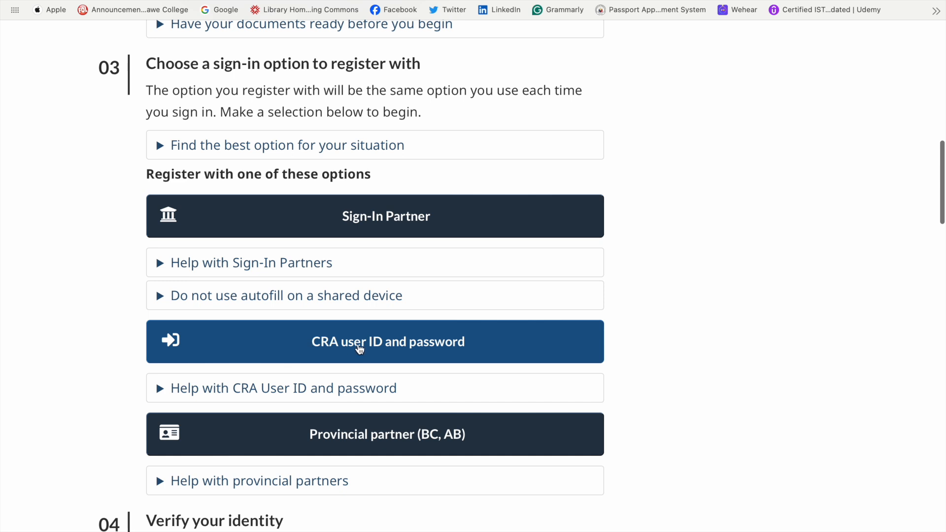
{"action": "left_click", "coordinate": [388, 342]}
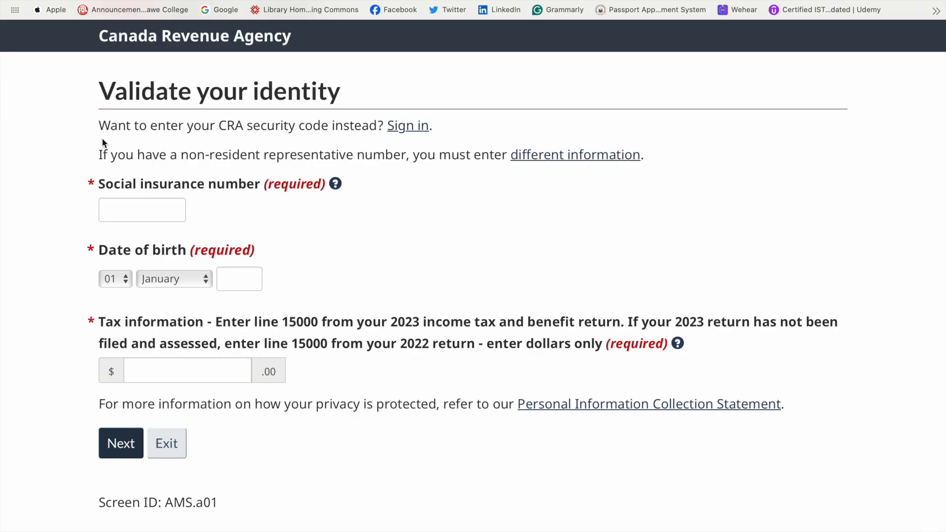
{"action": "mouse_move", "coordinate": [218, 235]}
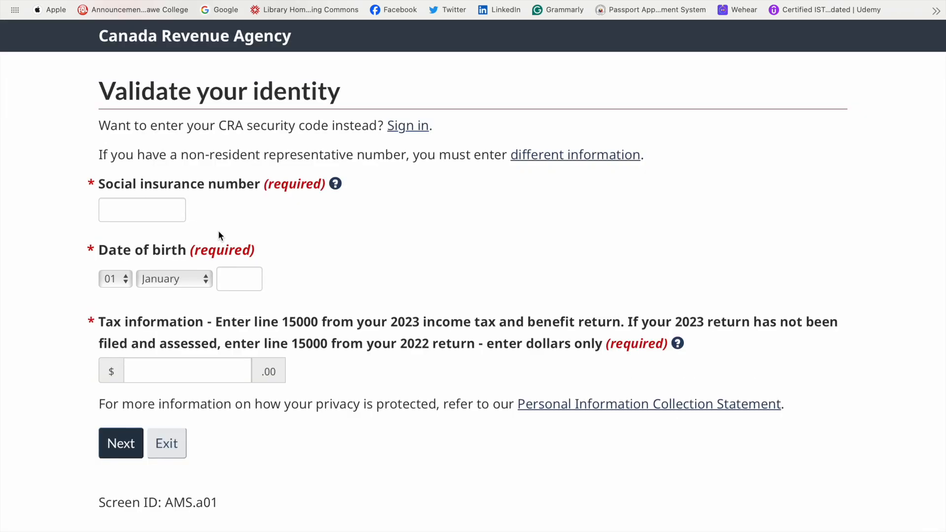
Review the form's SIN, birth date and line 15000 requirements, then attempt Next without filling it
{"action": "scroll", "scroll_direction": "down", "scroll_amount": 3}
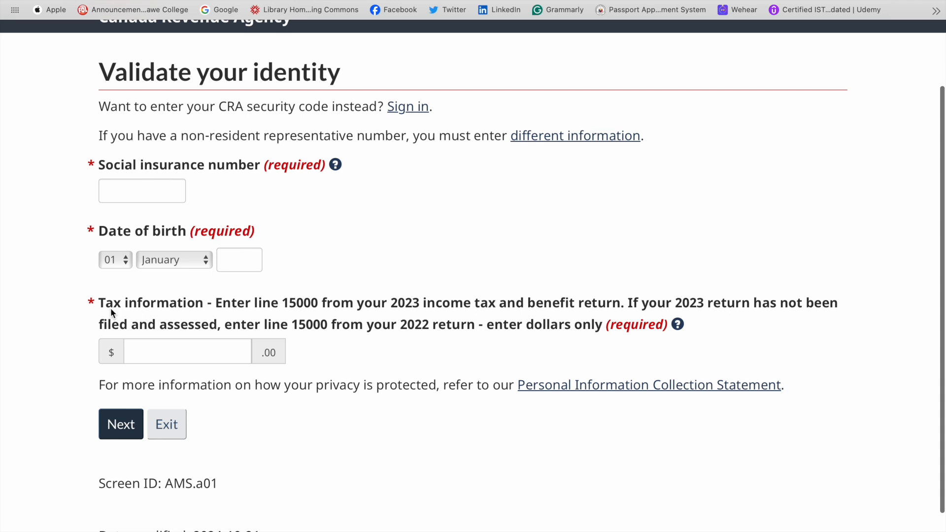
{"action": "mouse_move", "coordinate": [240, 310]}
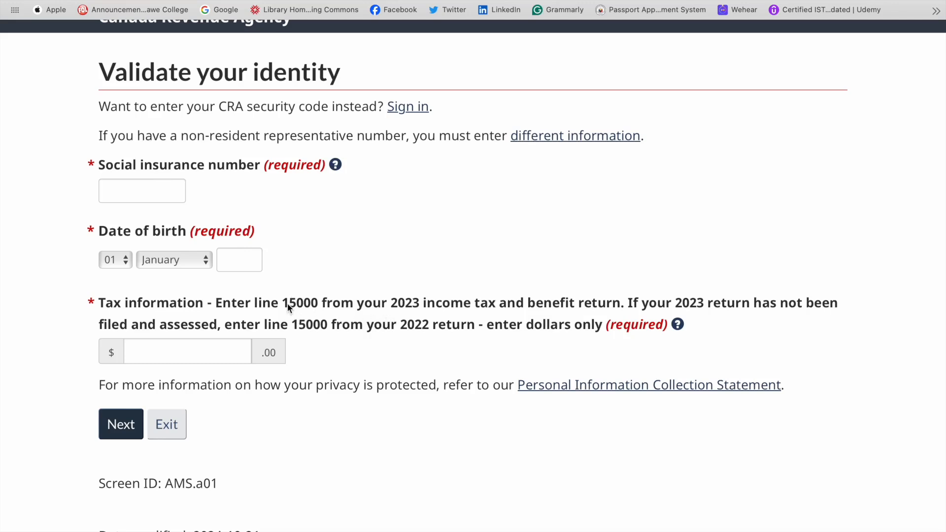
{"action": "double_click", "coordinate": [300, 303]}
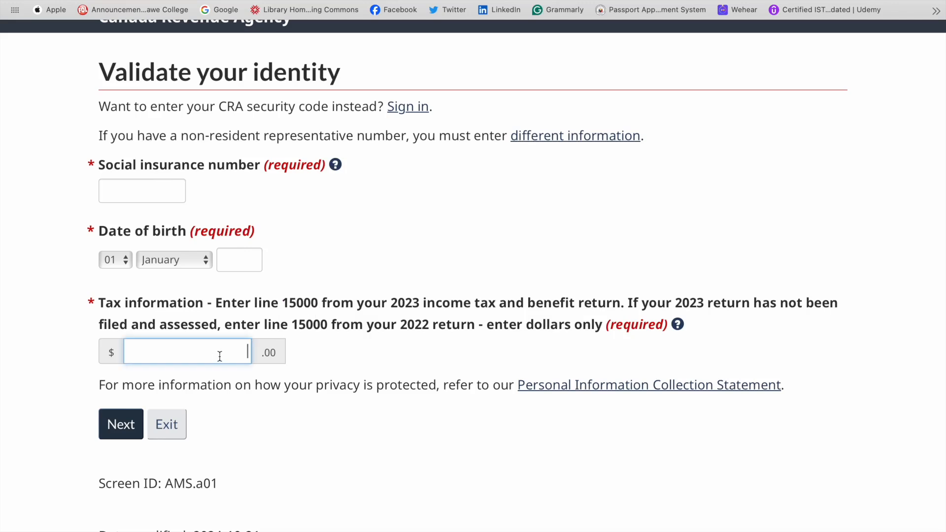
{"action": "scroll", "scroll_direction": "down", "scroll_amount": 3}
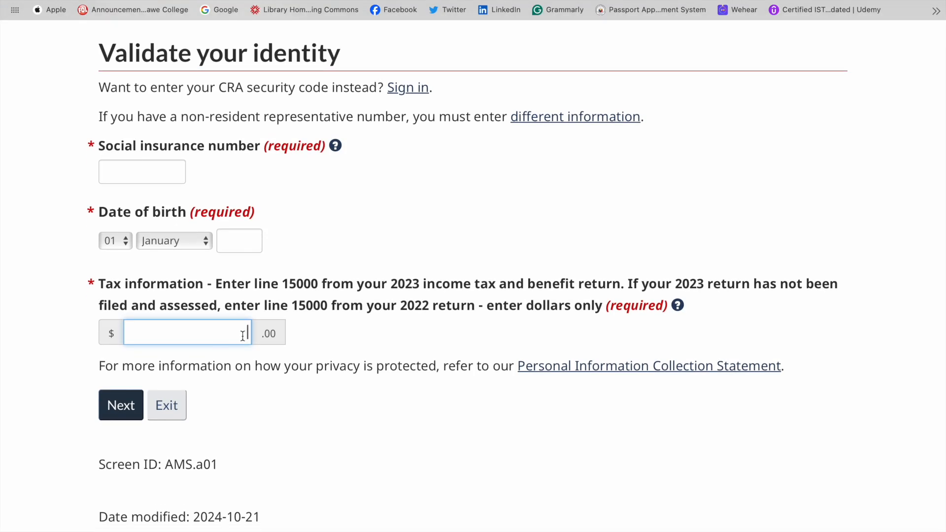
{"action": "mouse_move", "coordinate": [120, 405]}
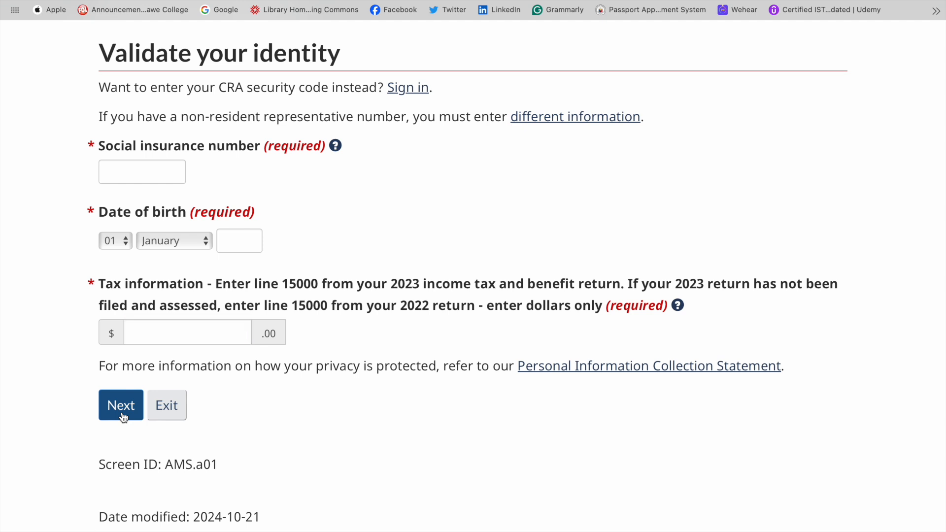
{"action": "left_click", "coordinate": [120, 405]}
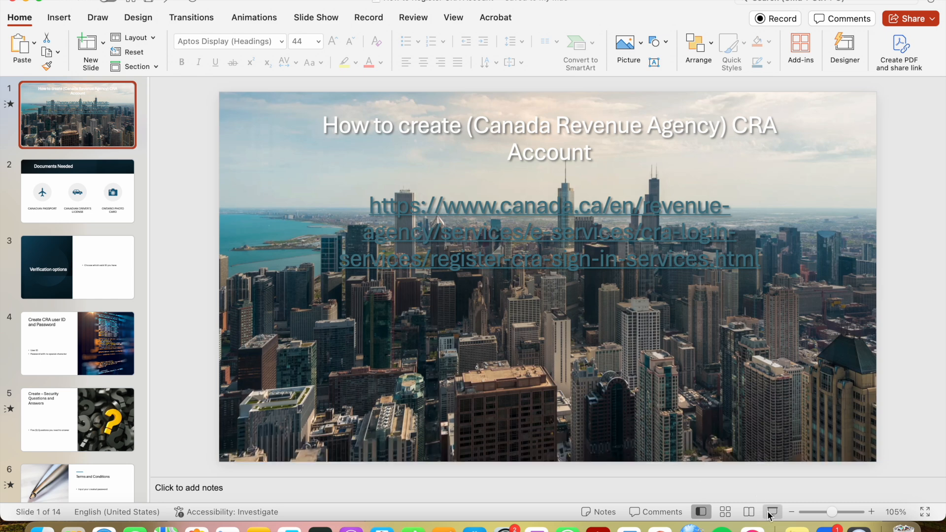
Start the slideshow from the title slide and advance to 'Create CRA user ID and Password'
{"action": "left_click", "coordinate": [771, 512]}
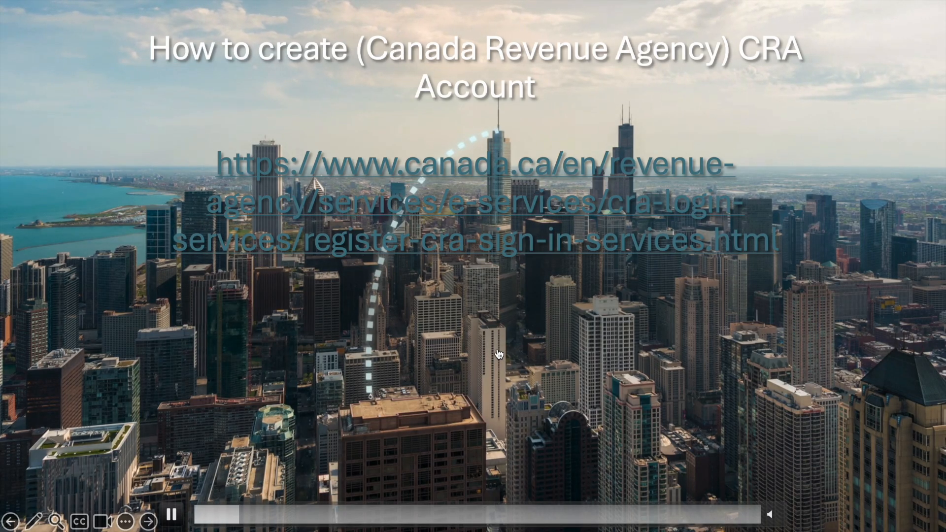
{"action": "left_click", "coordinate": [148, 521]}
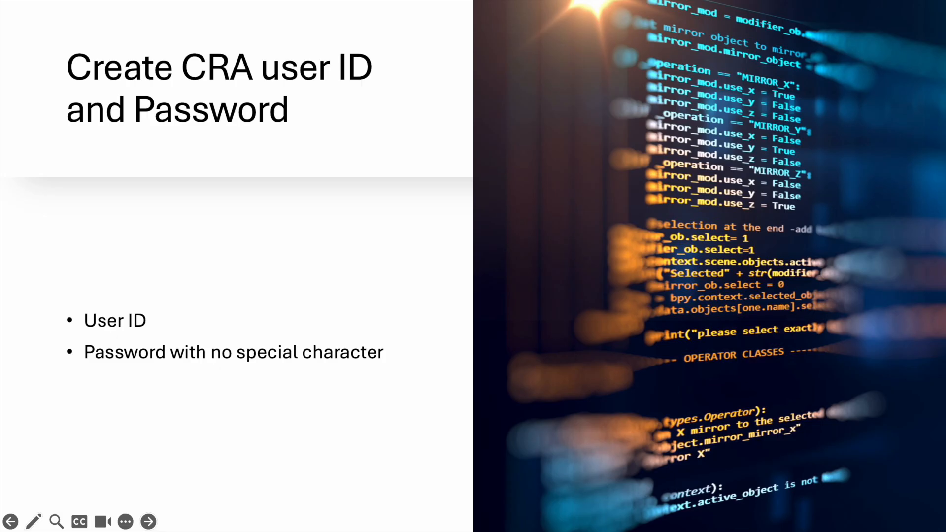
{"action": "mouse_move", "coordinate": [315, 168]}
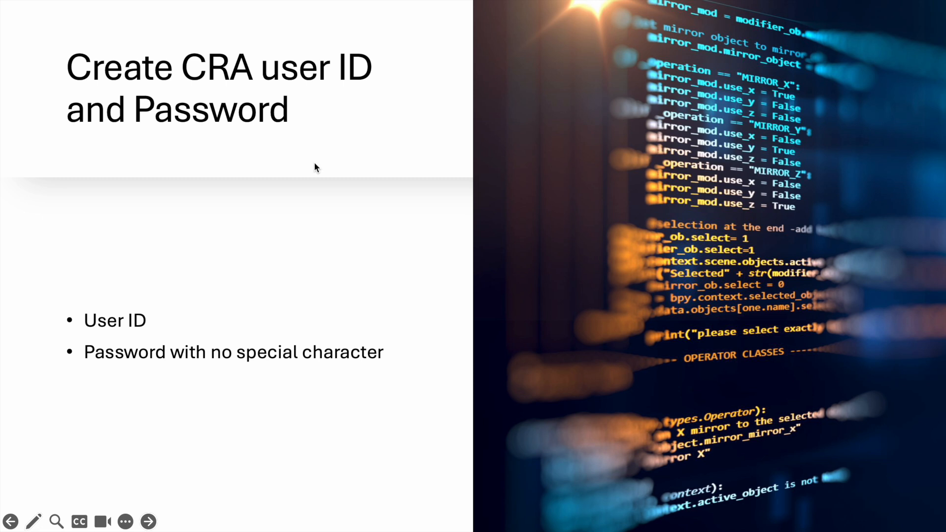
{"action": "mouse_move", "coordinate": [289, 241]}
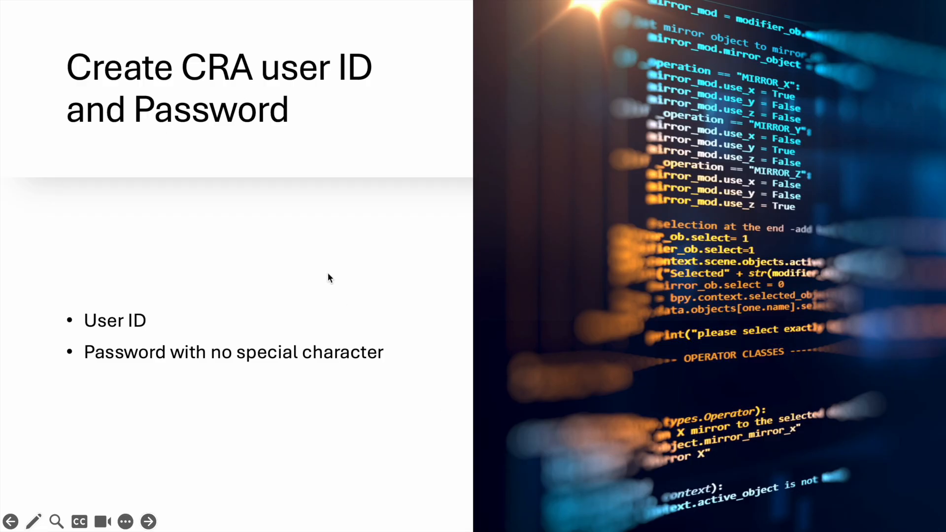
{"action": "mouse_move", "coordinate": [275, 105]}
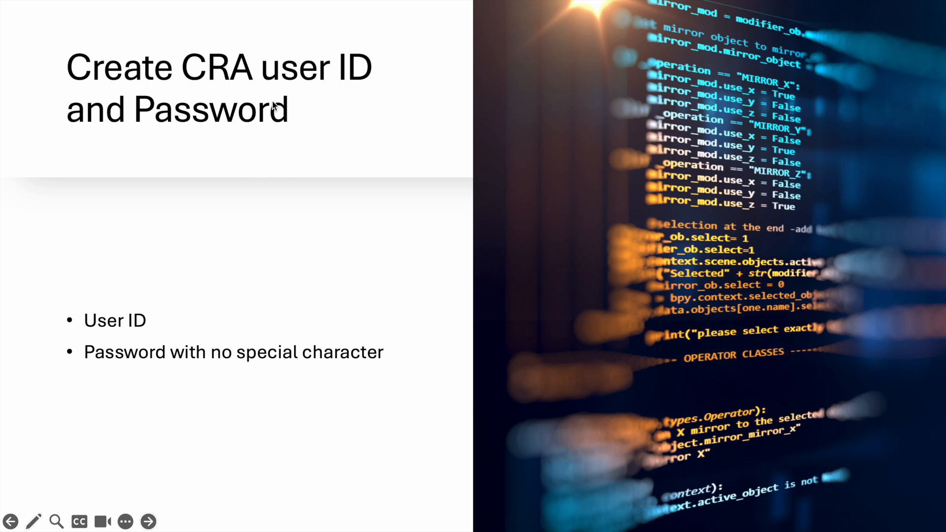
{"action": "mouse_move", "coordinate": [171, 358]}
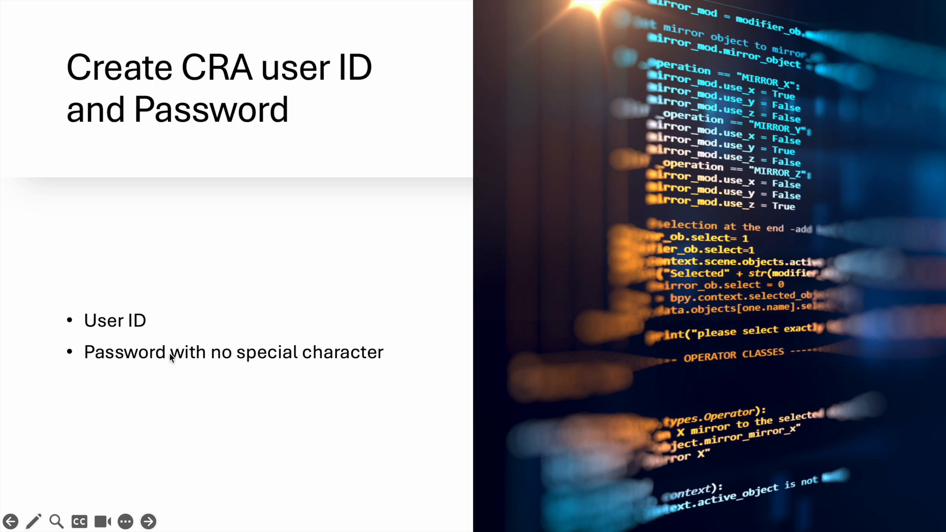
{"action": "mouse_move", "coordinate": [168, 330]}
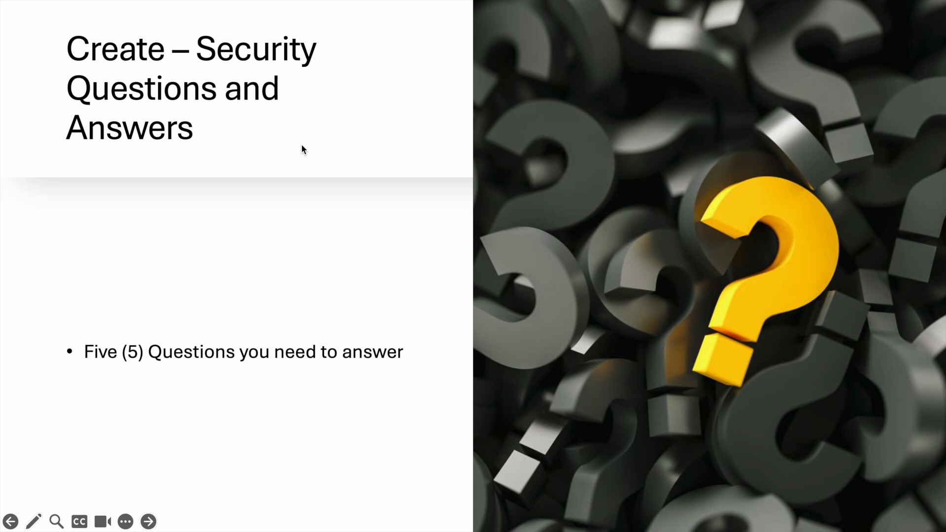
{"action": "mouse_move", "coordinate": [289, 161]}
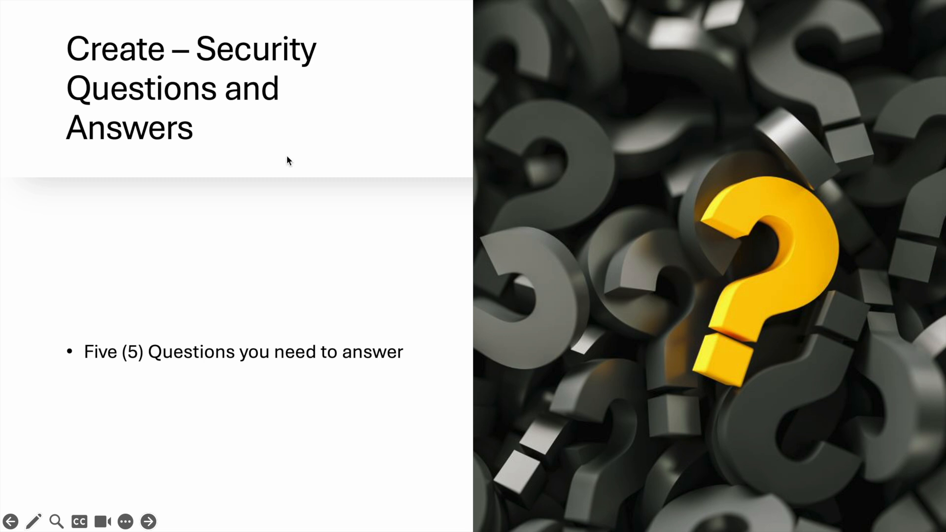
{"action": "mouse_move", "coordinate": [267, 305]}
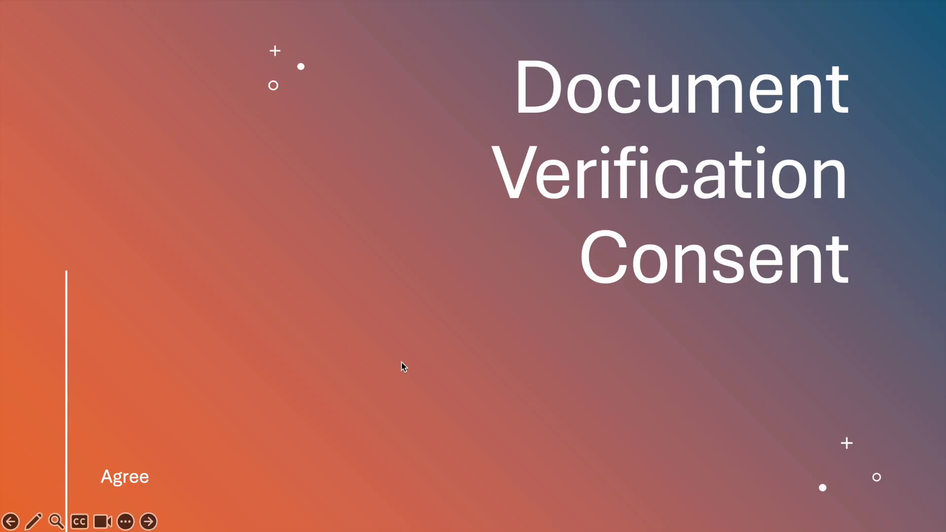
{"action": "mouse_move", "coordinate": [124, 477]}
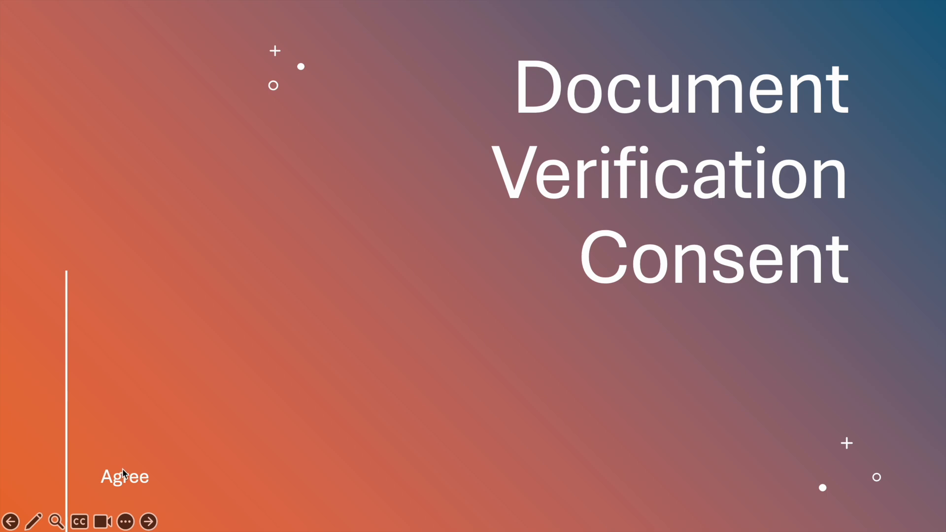
{"action": "mouse_move", "coordinate": [125, 472]}
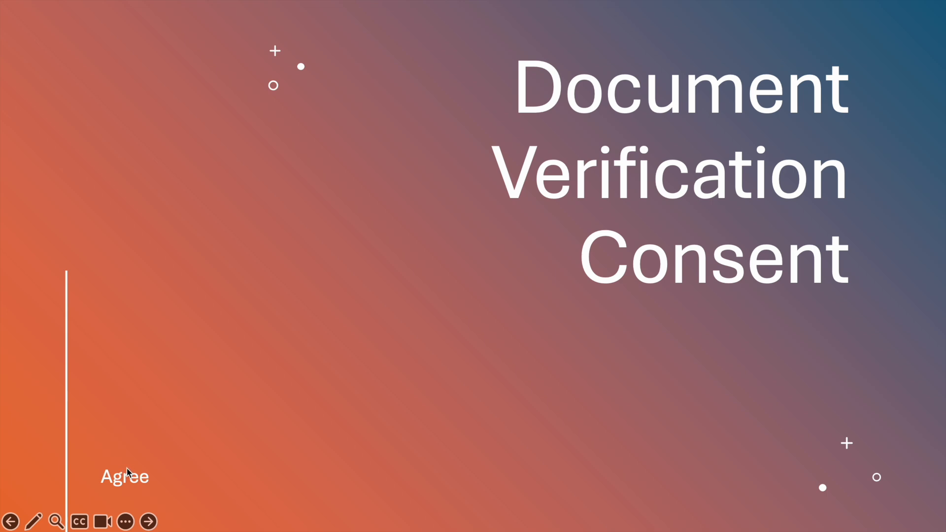
{"action": "mouse_move", "coordinate": [139, 258]}
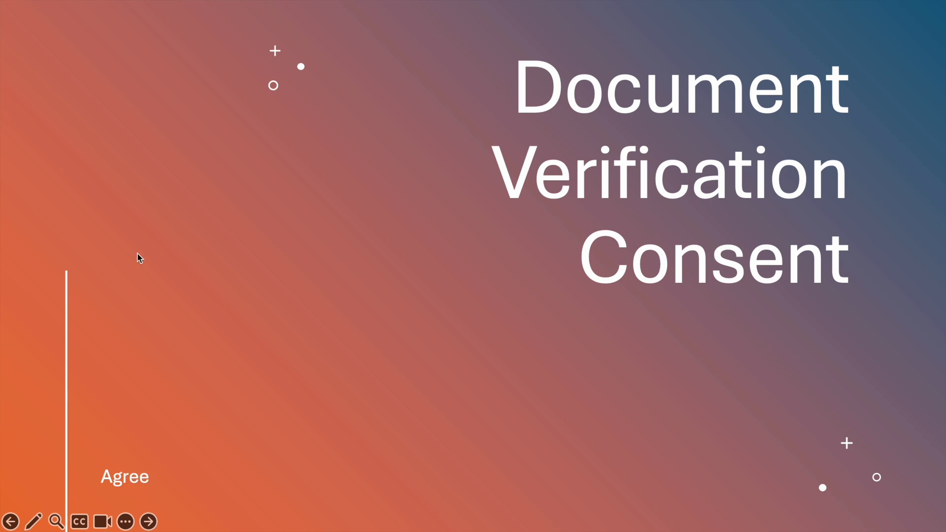
{"action": "mouse_move", "coordinate": [176, 447]}
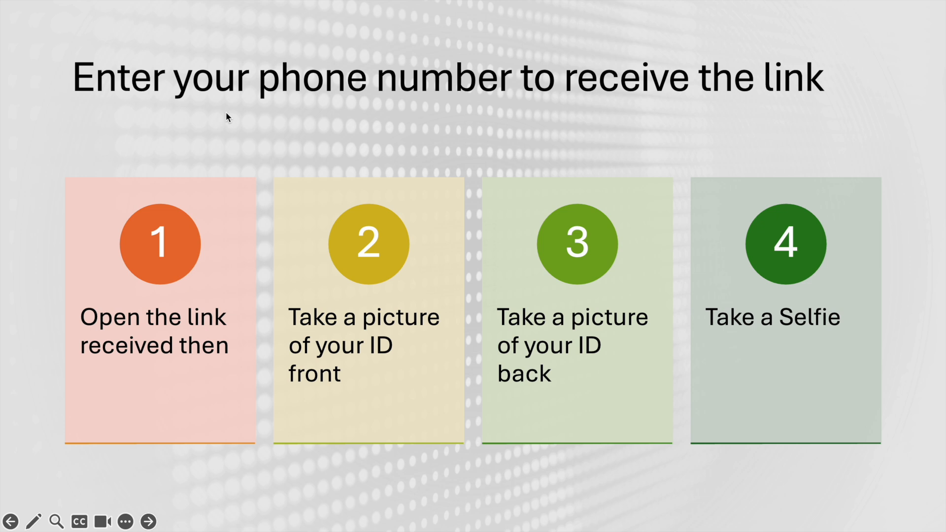
{"action": "mouse_move", "coordinate": [195, 319]}
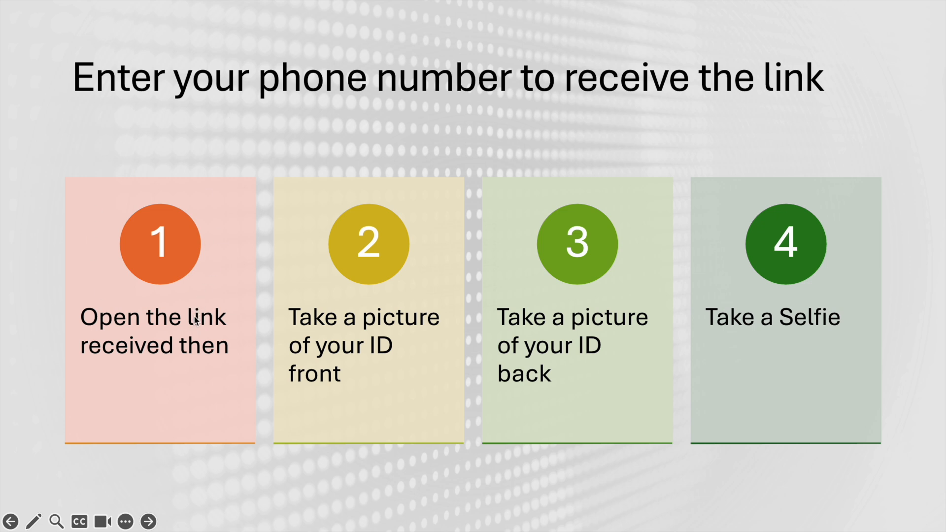
{"action": "mouse_move", "coordinate": [346, 387]}
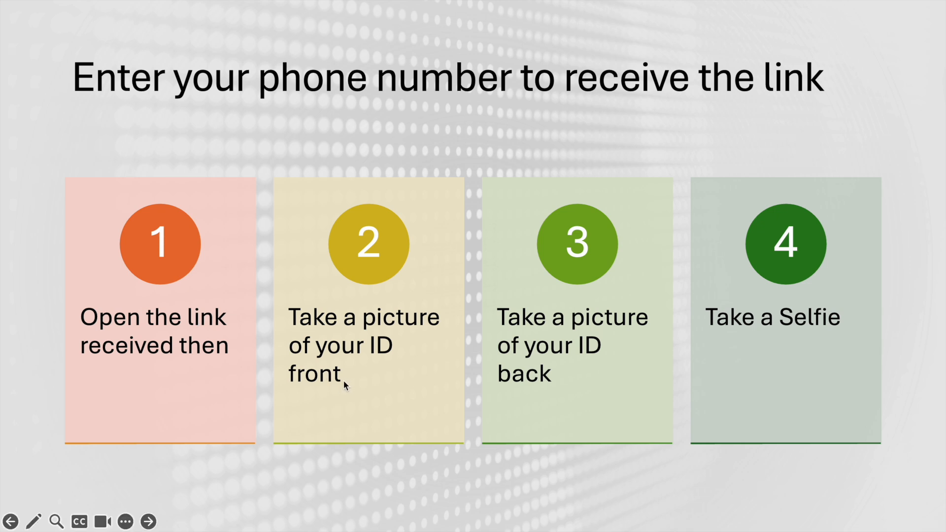
{"action": "mouse_move", "coordinate": [334, 326]}
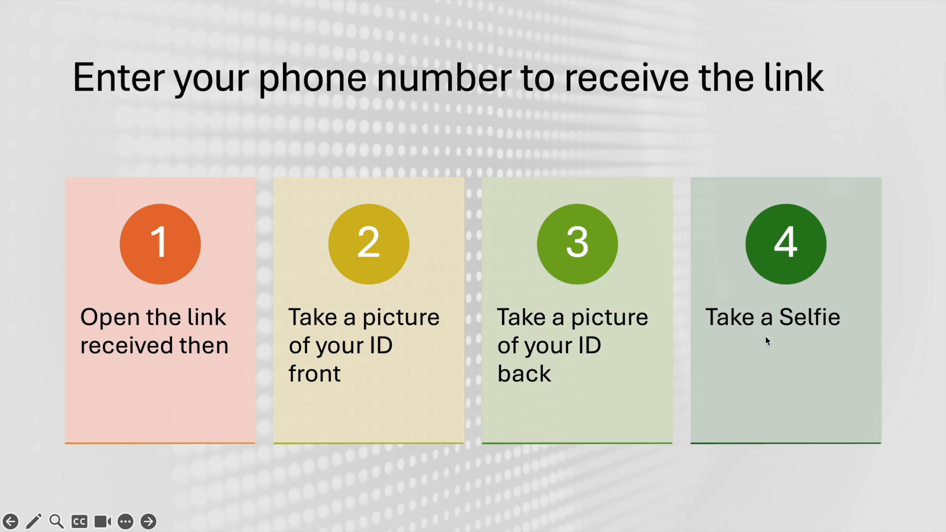
Advance from the phone photo-verification slide to the 'Terms and Condition of use' slide
{"action": "left_click", "coordinate": [147, 521]}
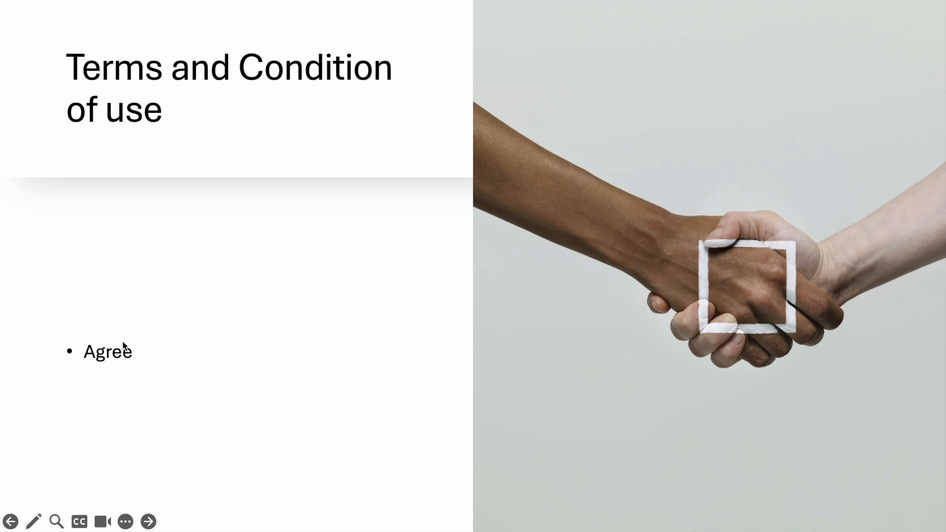
Advance from the Terms and Condition slide to the email registration slide
{"action": "left_click", "coordinate": [146, 520]}
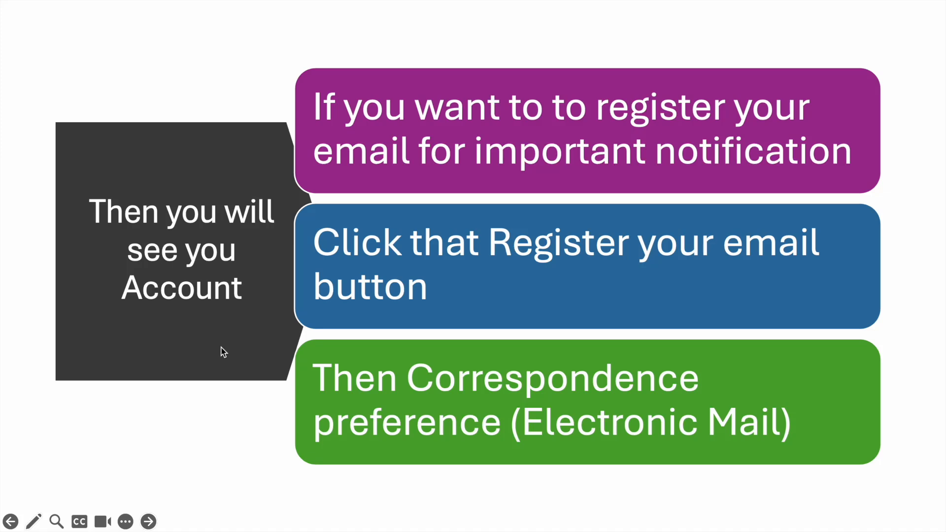
Bring up the Laser Pointer/Pen/Highlighter annotation options on the email registration slide
{"action": "left_click", "coordinate": [37, 521]}
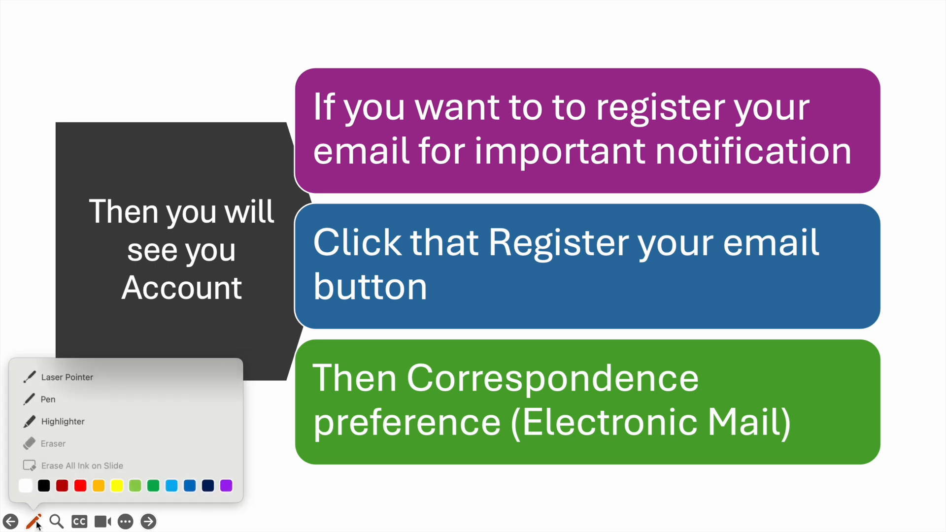